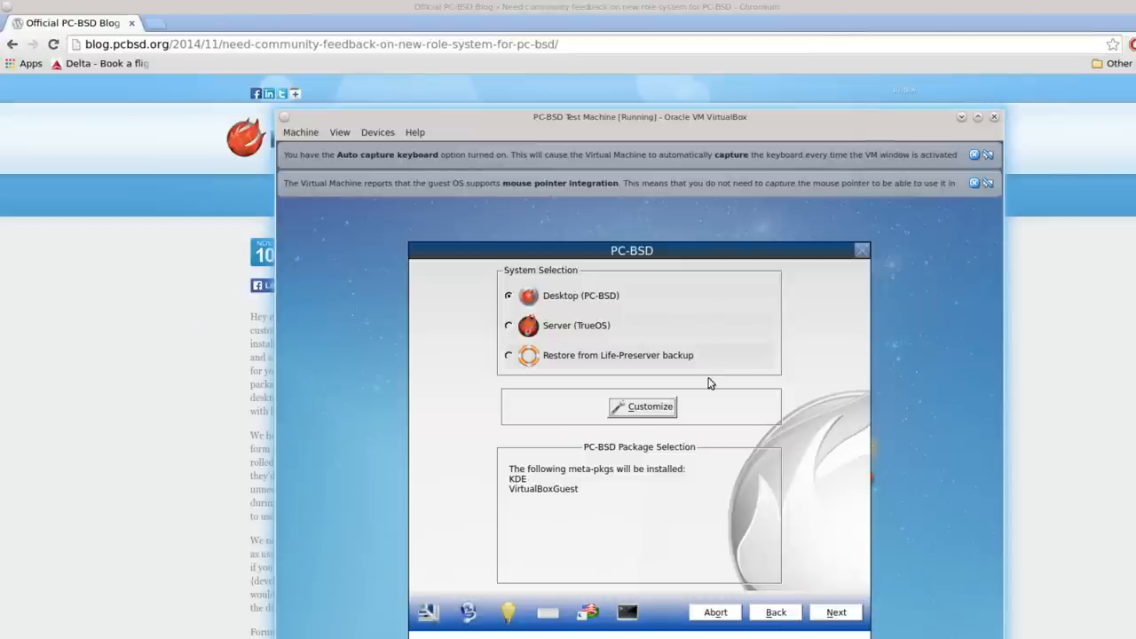
pyautogui.moveTo(749, 401)
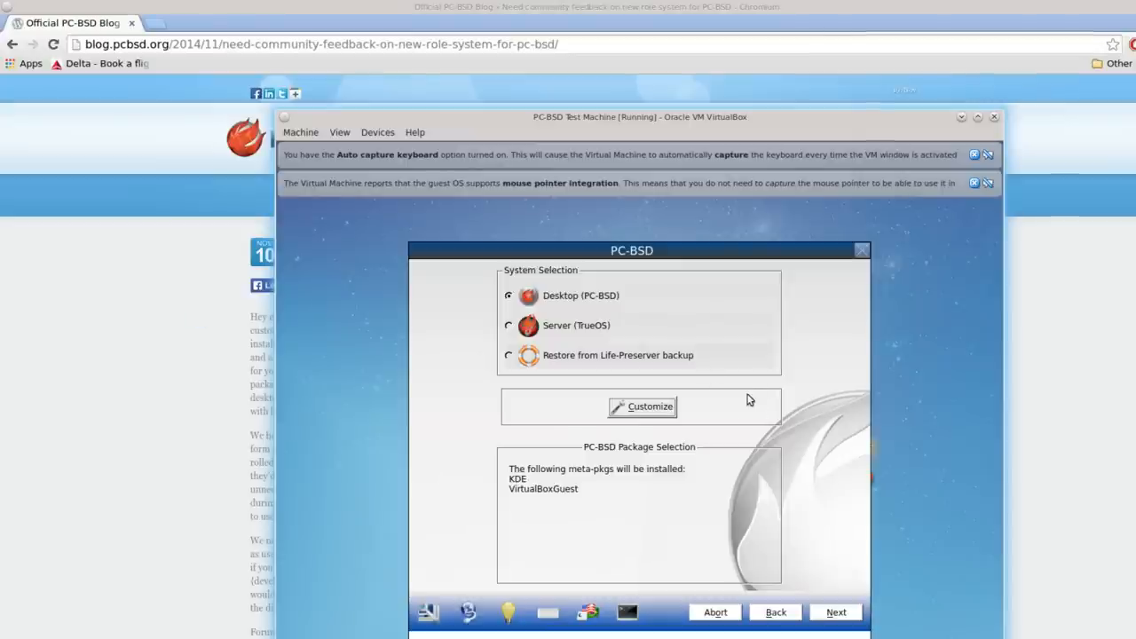
pyautogui.moveTo(660, 423)
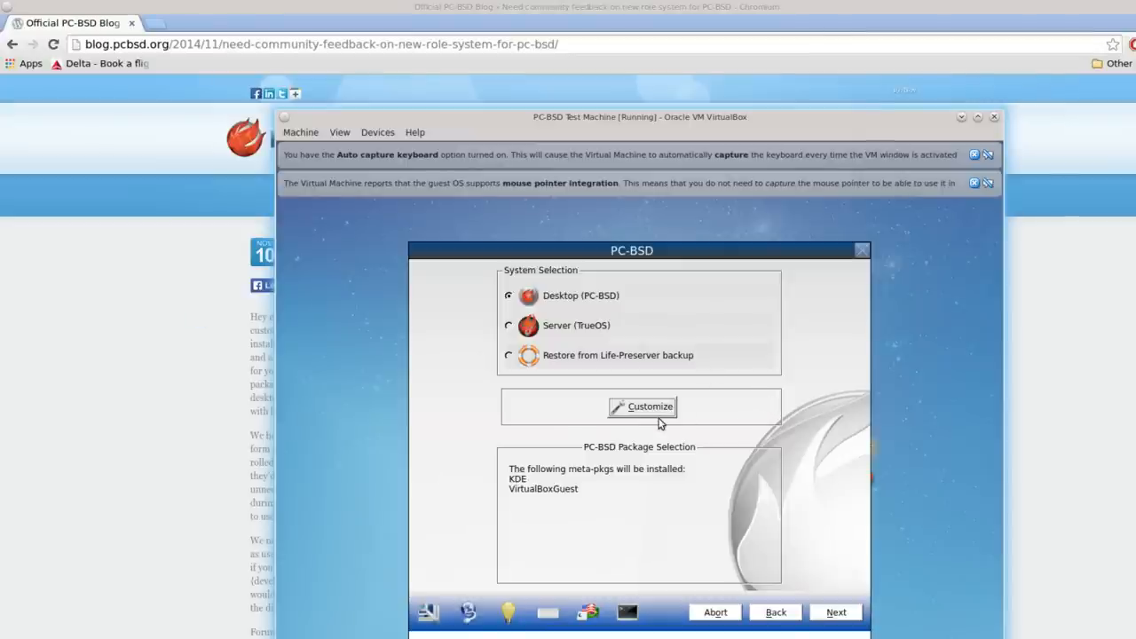
pyautogui.moveTo(648, 440)
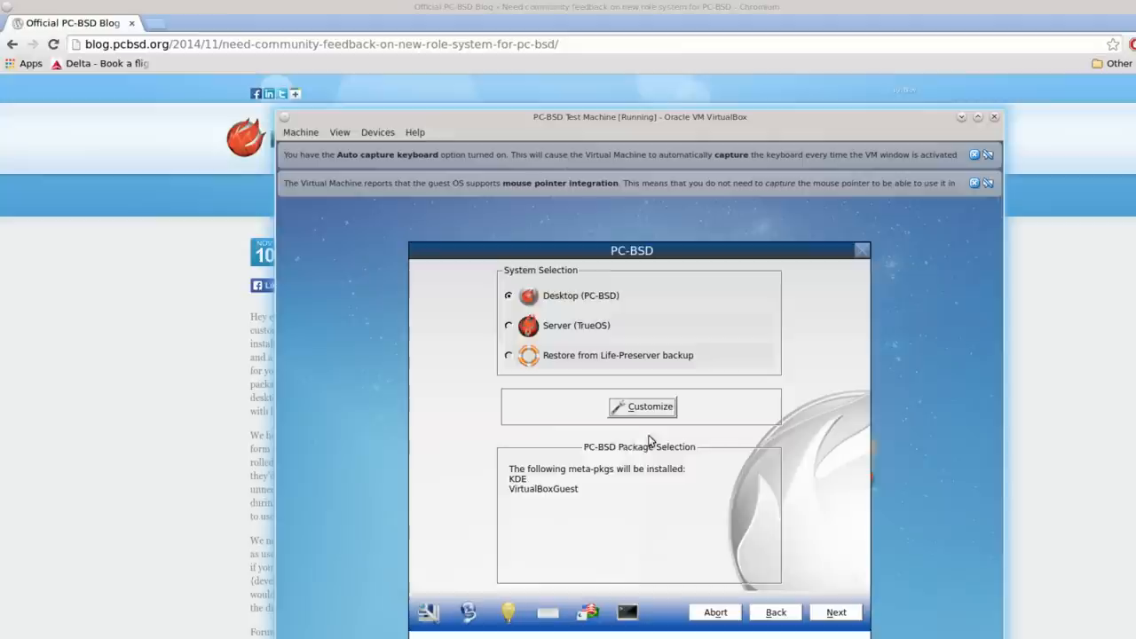
pyautogui.moveTo(654, 447)
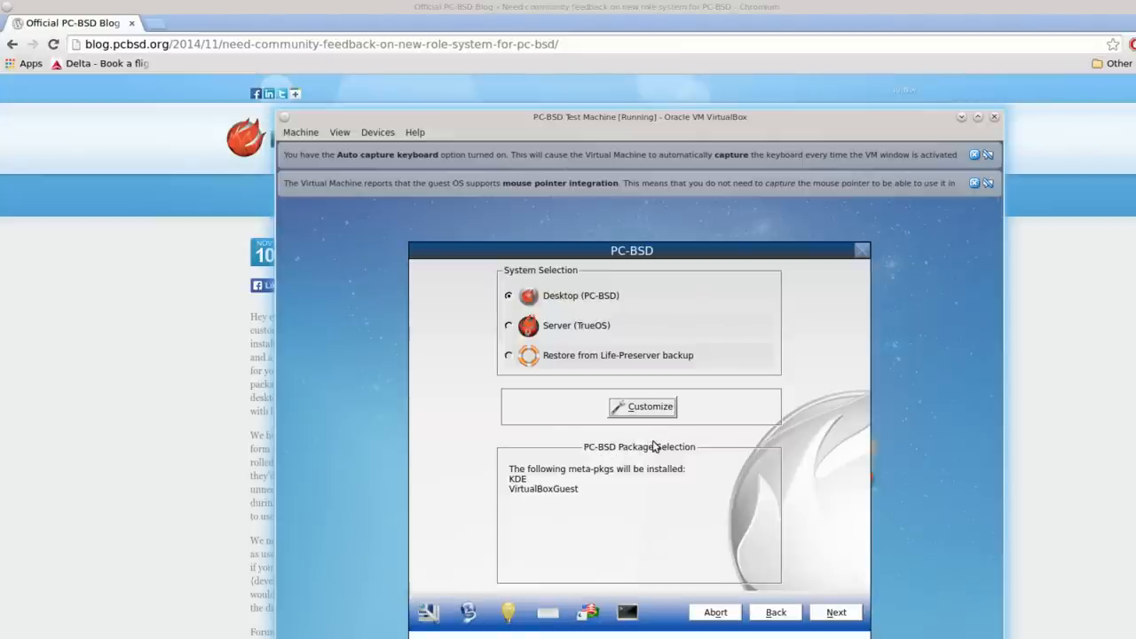
pyautogui.moveTo(639, 394)
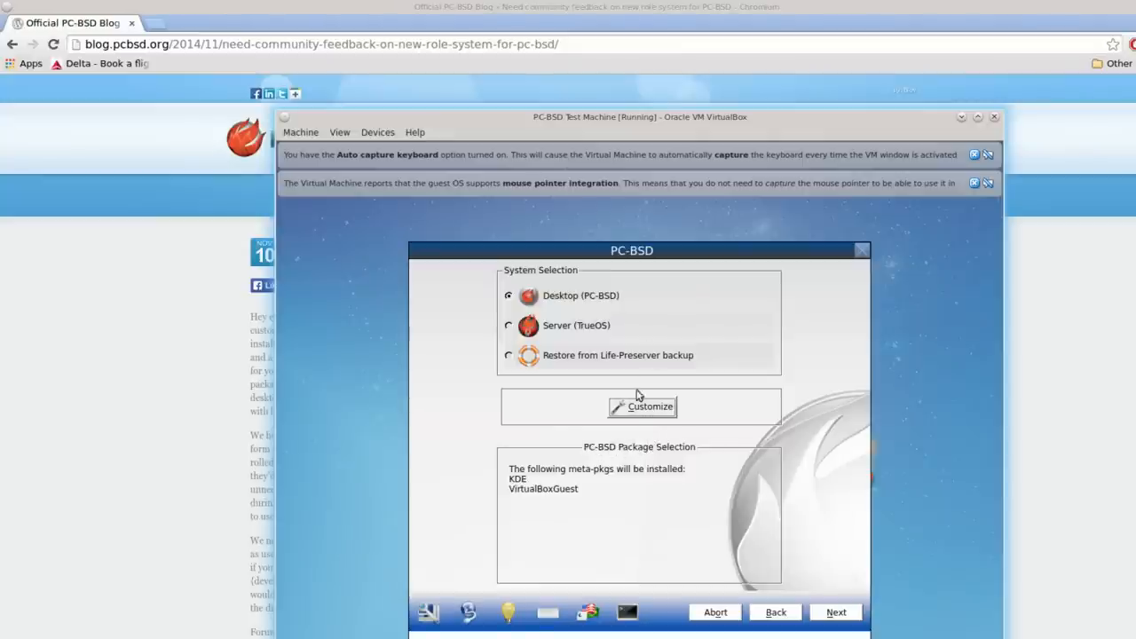
# Step: Enter the package customisation from the System Selection screen via Customize
pyautogui.click(642, 406)
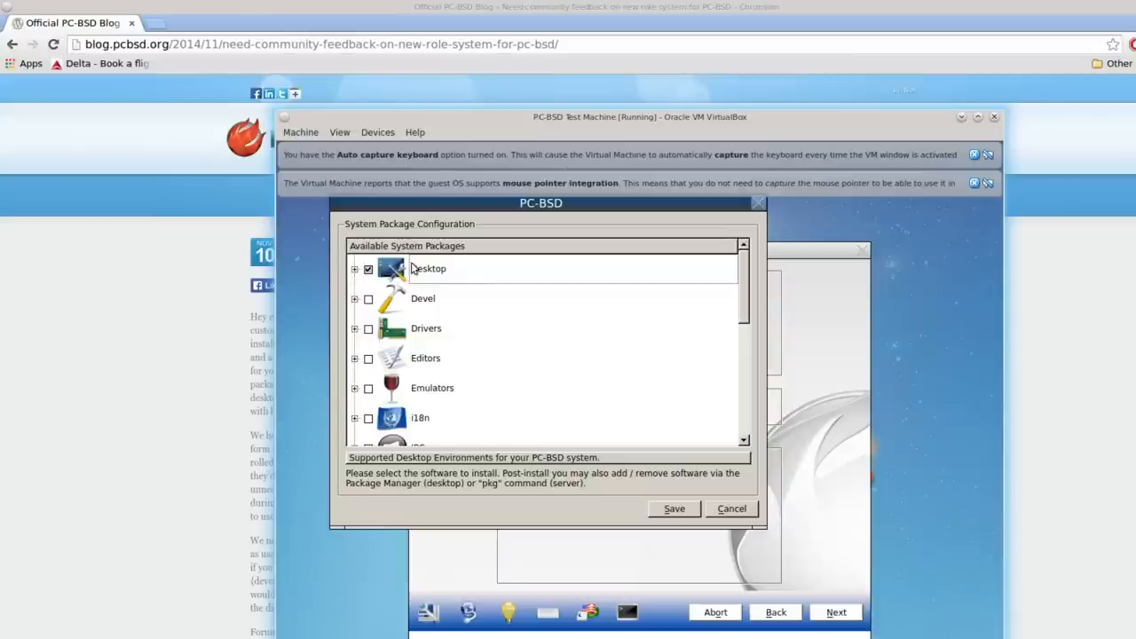
pyautogui.moveTo(396, 405)
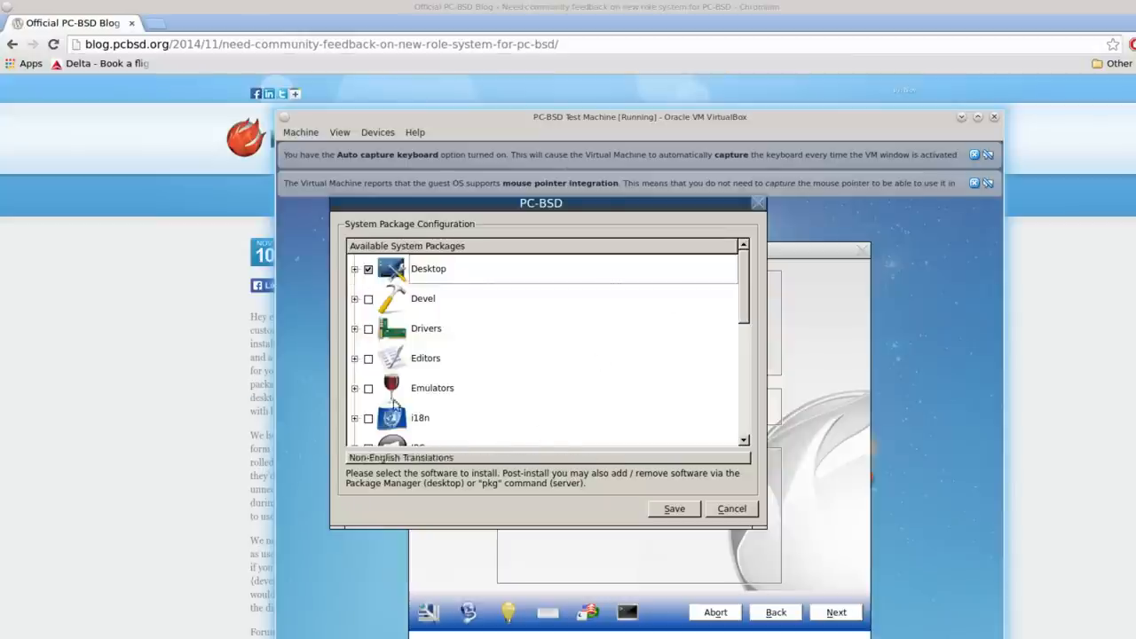
pyautogui.moveTo(520, 277)
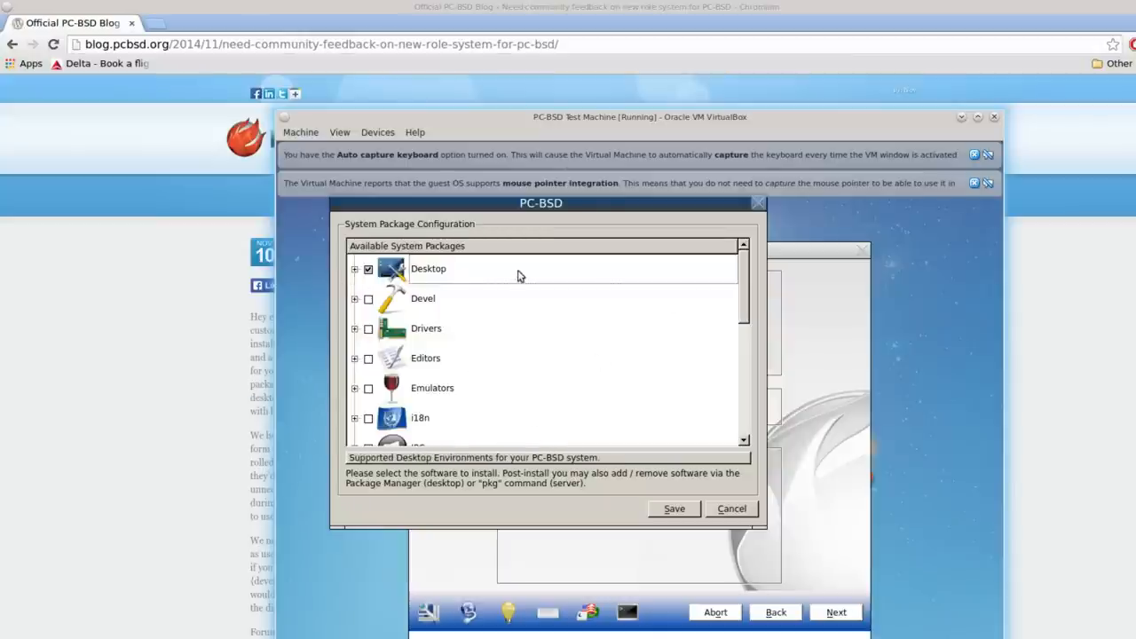
pyautogui.moveTo(518, 275)
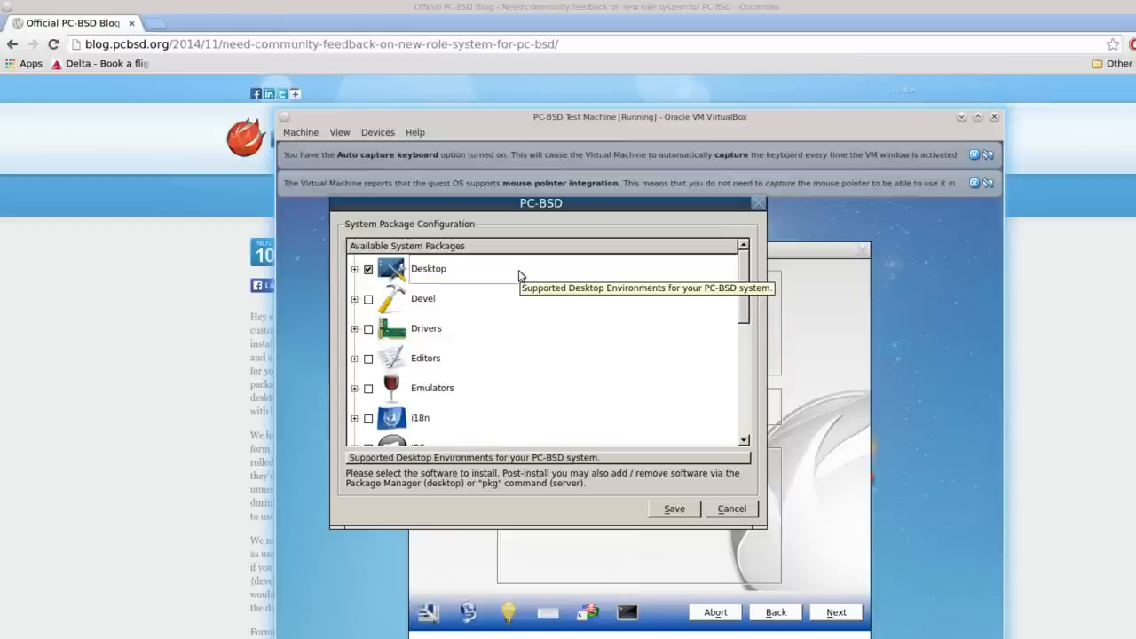
pyautogui.moveTo(355, 270)
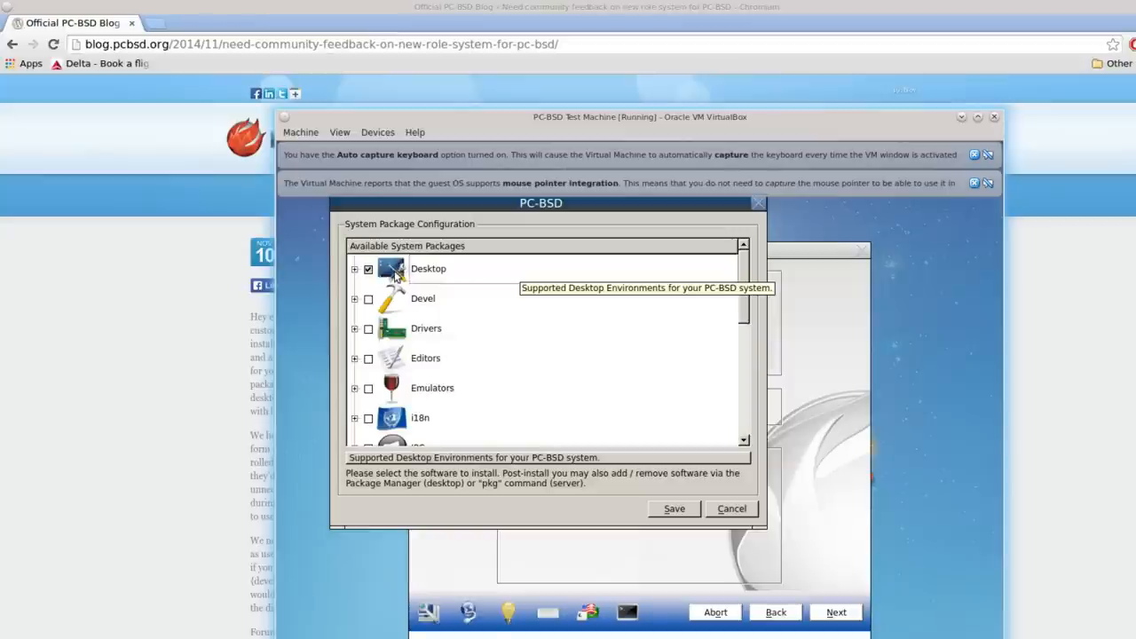
# Step: Expand the Desktop category to reveal Awesome, Cinnamon, FVWM, GNOME and the rest
pyautogui.click(355, 268)
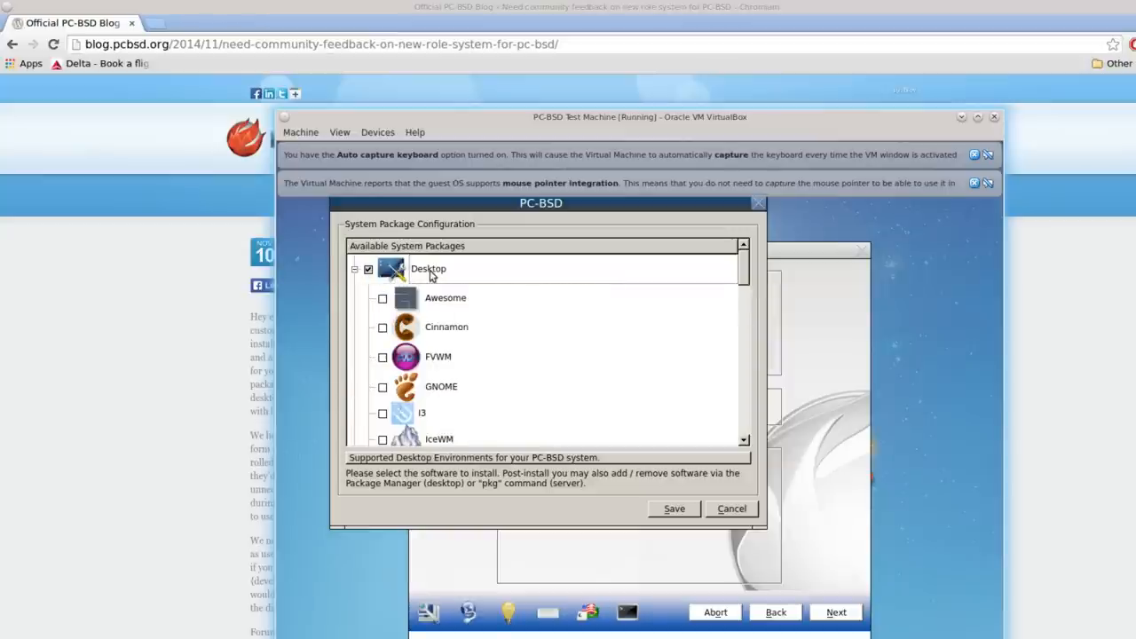
pyautogui.moveTo(430, 281)
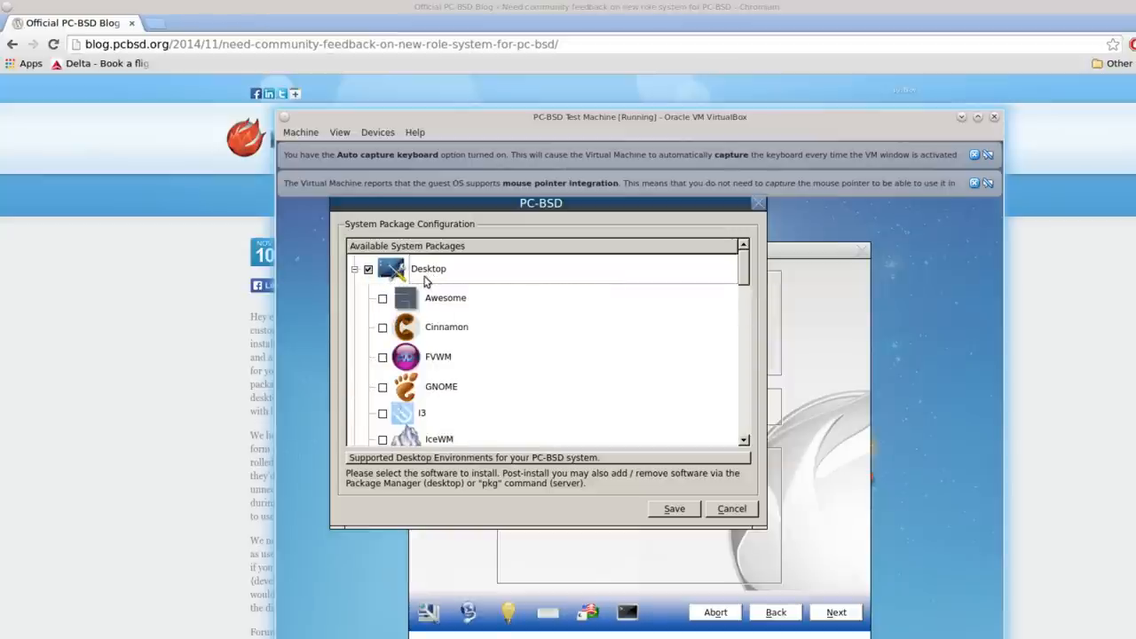
pyautogui.moveTo(417, 266)
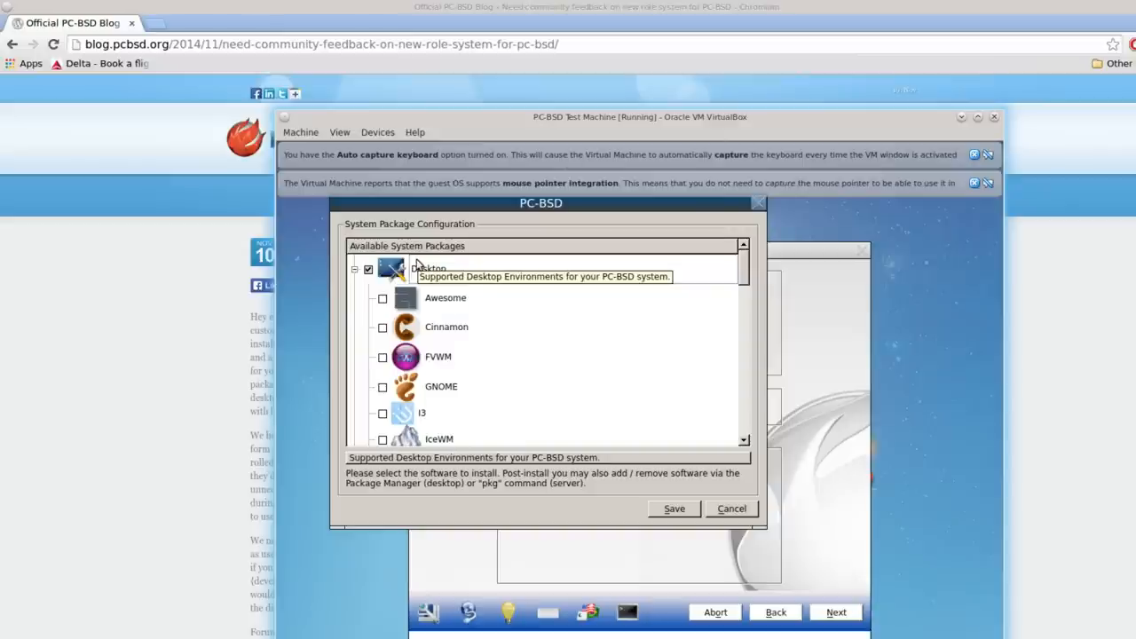
# Step: Tick Awesome and Cinnamon for installation under Desktop
pyautogui.click(368, 270)
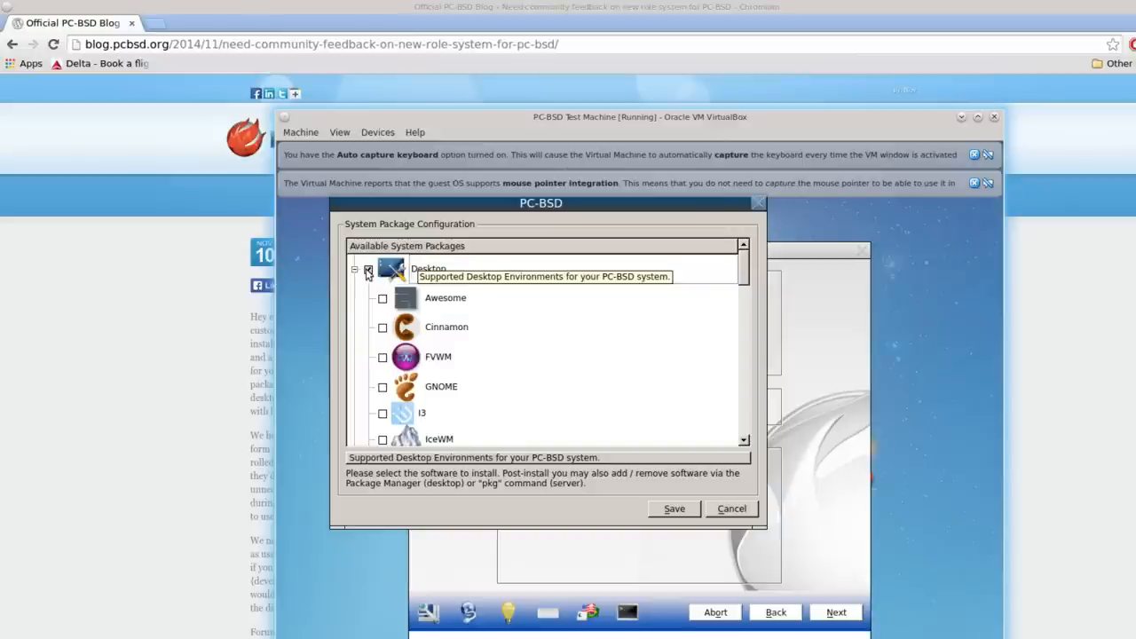
pyautogui.click(367, 269)
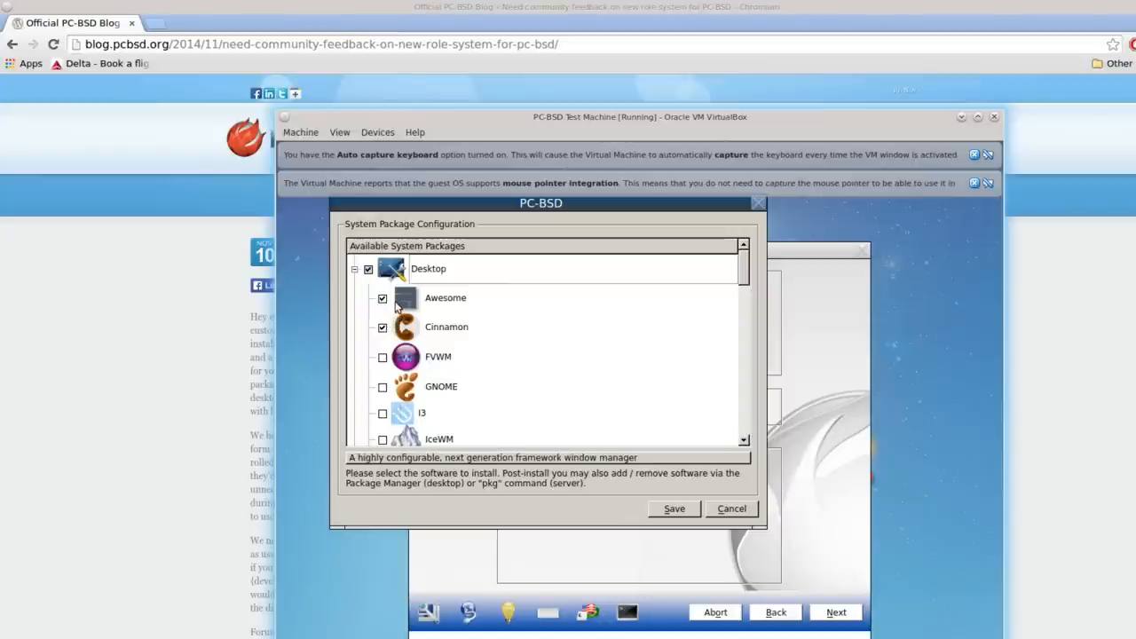
pyautogui.moveTo(405, 305)
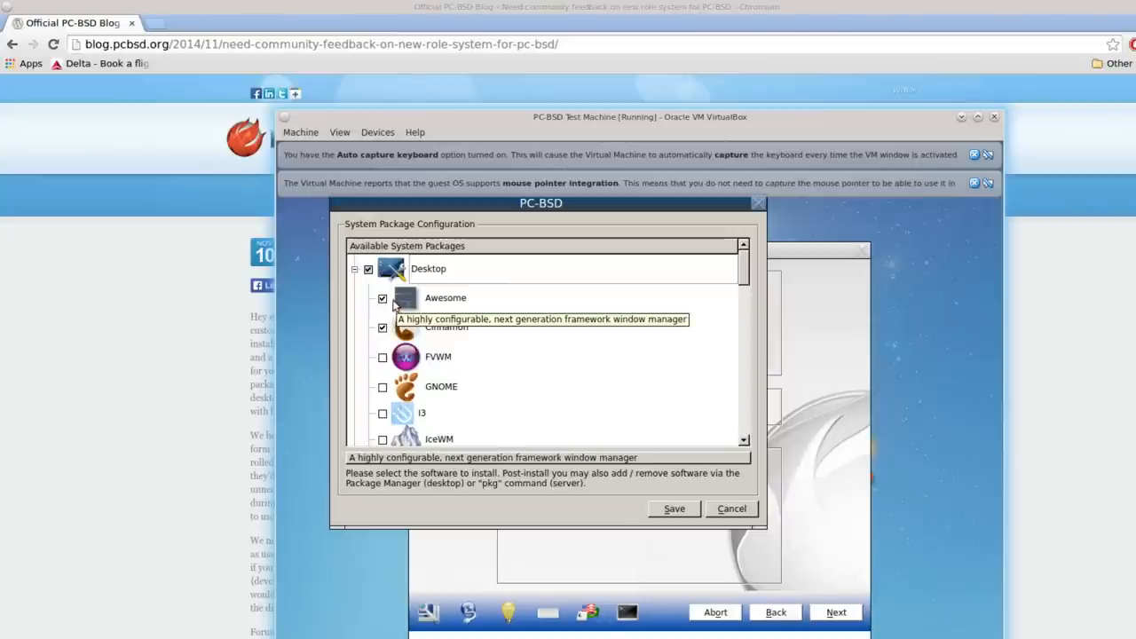
pyautogui.moveTo(437, 355)
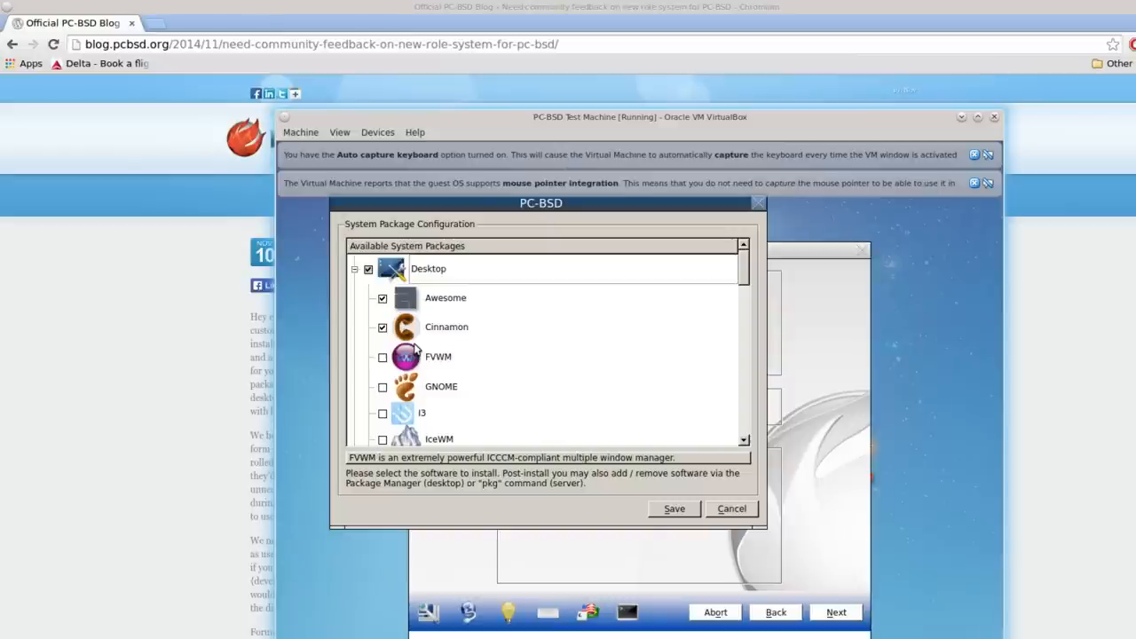
pyautogui.moveTo(358, 387)
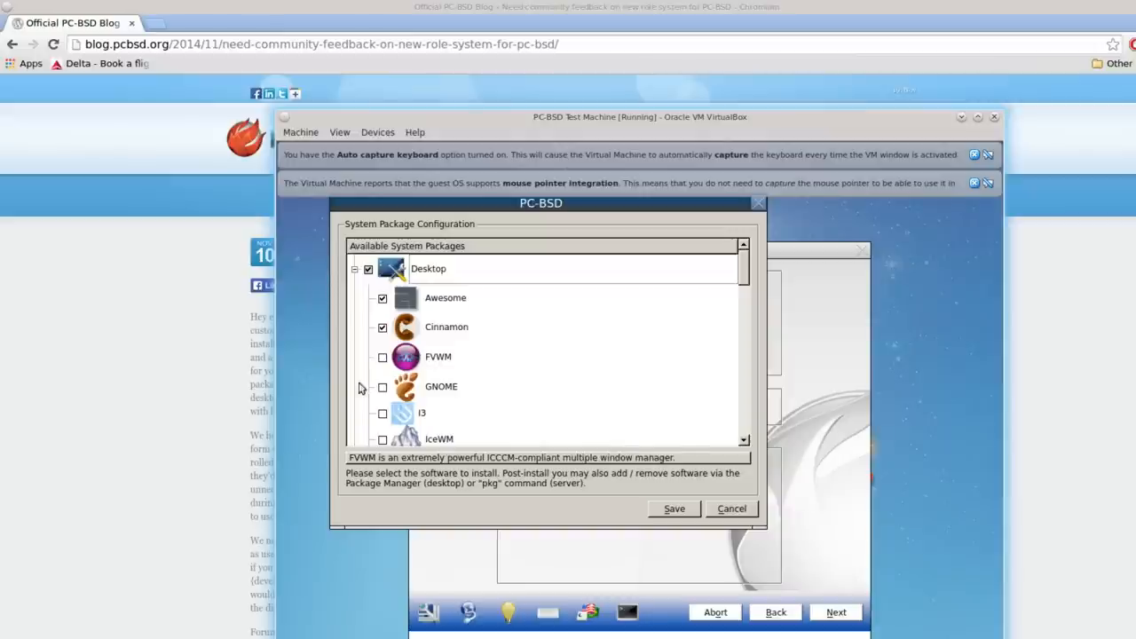